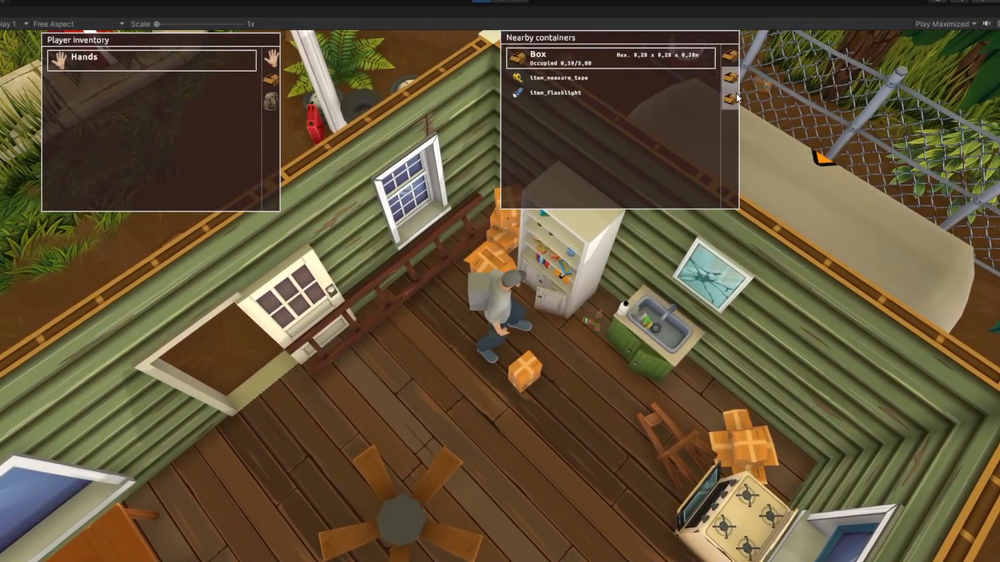
# In Factorio, bring up the character inventory with the Production crafting tab showing.
pyautogui.click(730, 96)
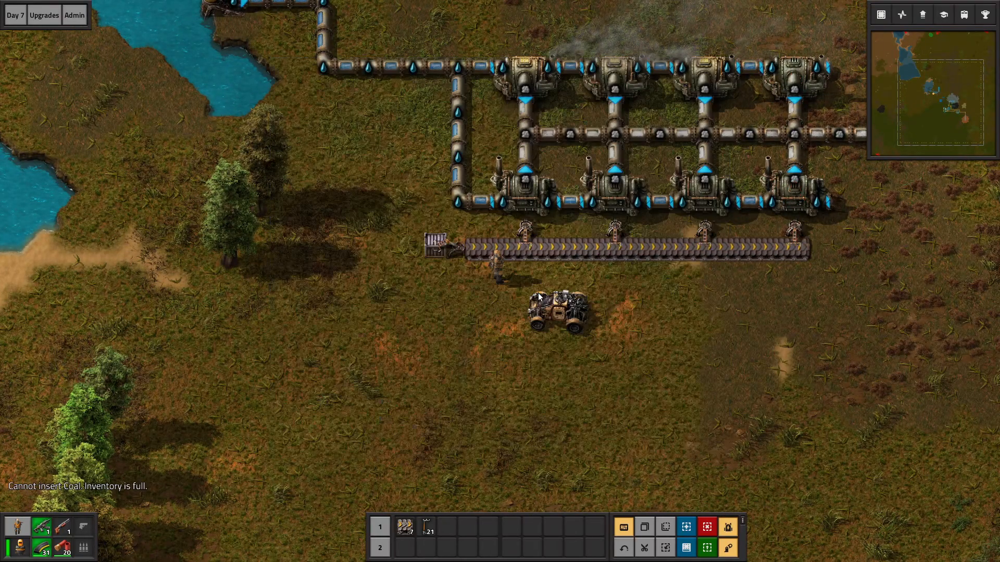
pyautogui.click(555, 313)
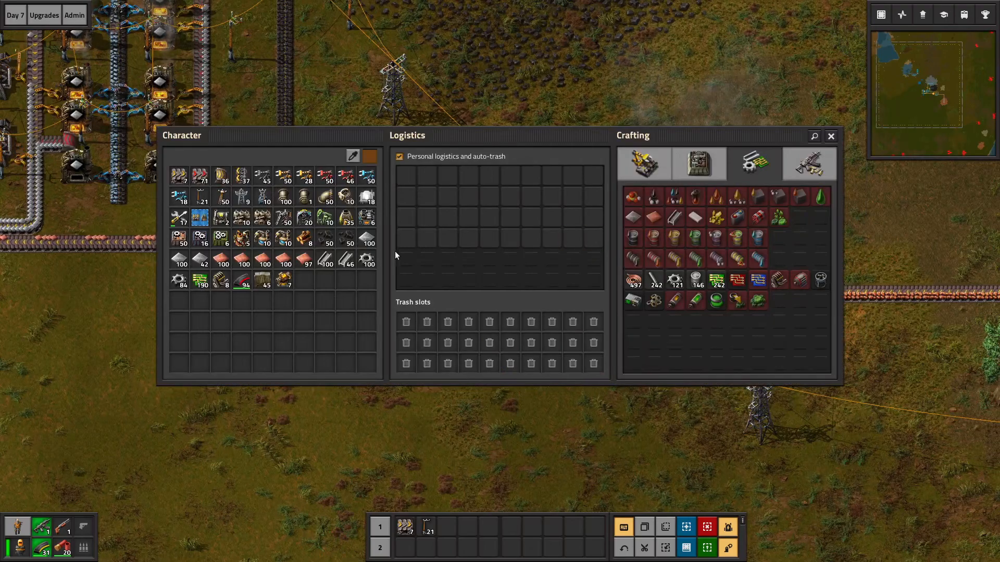
pyautogui.click(644, 164)
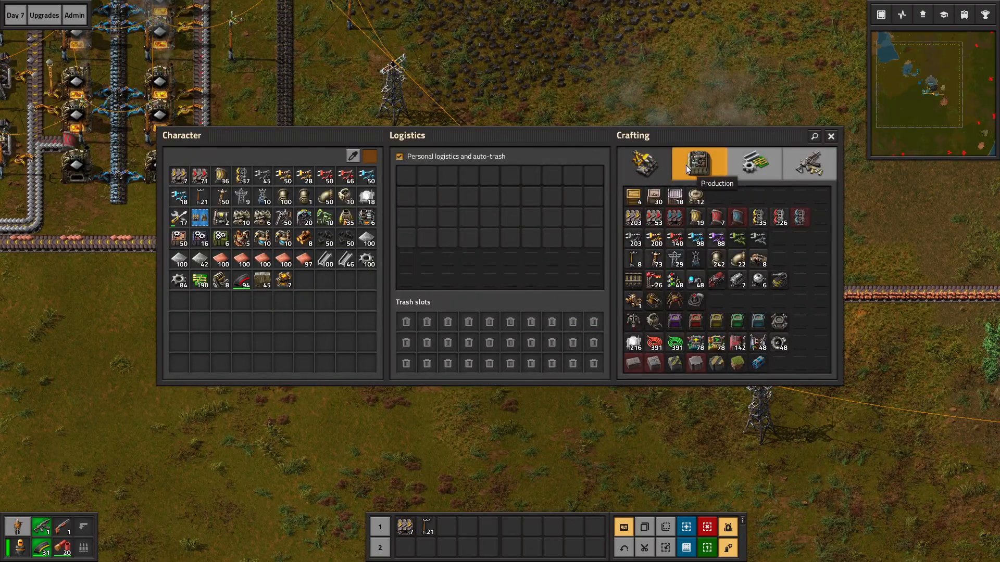
pyautogui.click(643, 164)
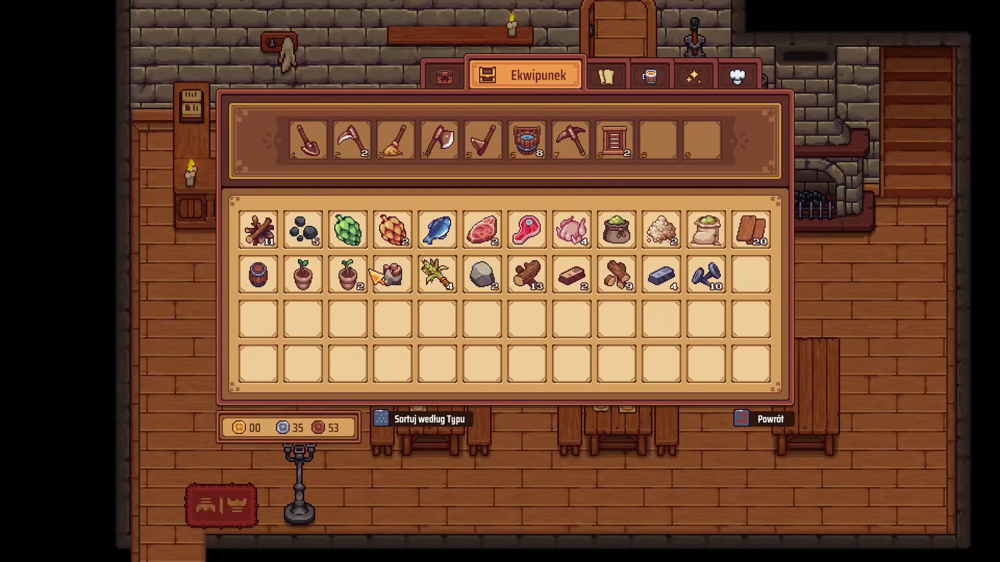
# Drop the 12-log stack into hotbar slot 9 of the Ekwipunek inventory.
pyautogui.click(761, 419)
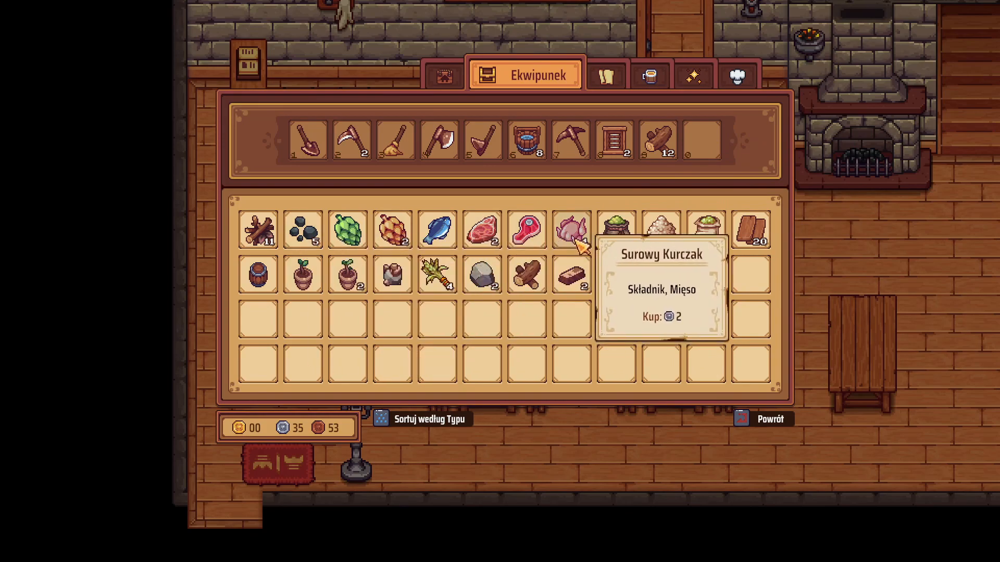
pyautogui.moveTo(711, 230)
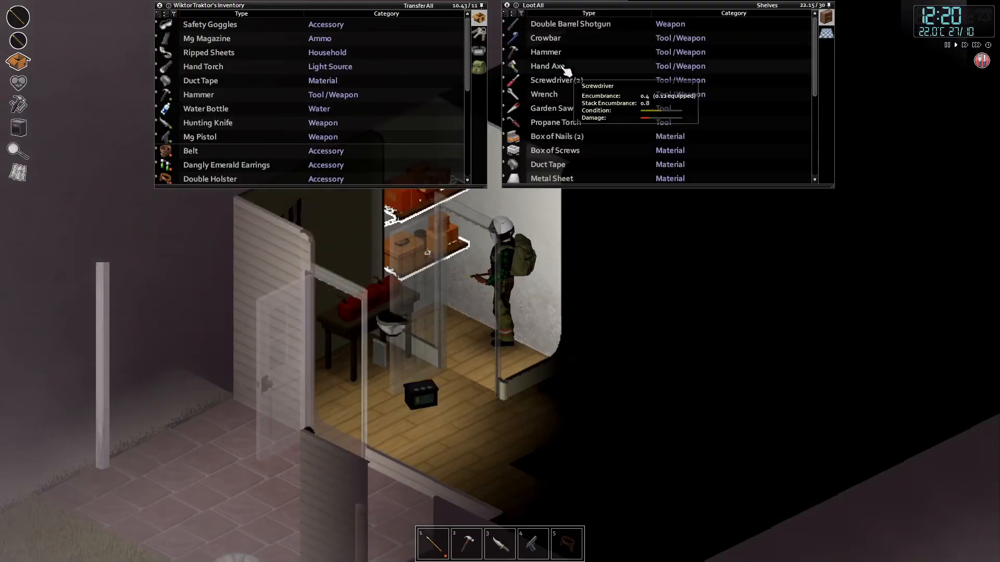
# List the Large Backpack's contents beside the Shelves loot window in Project Zomboid.
pyautogui.click(547, 66)
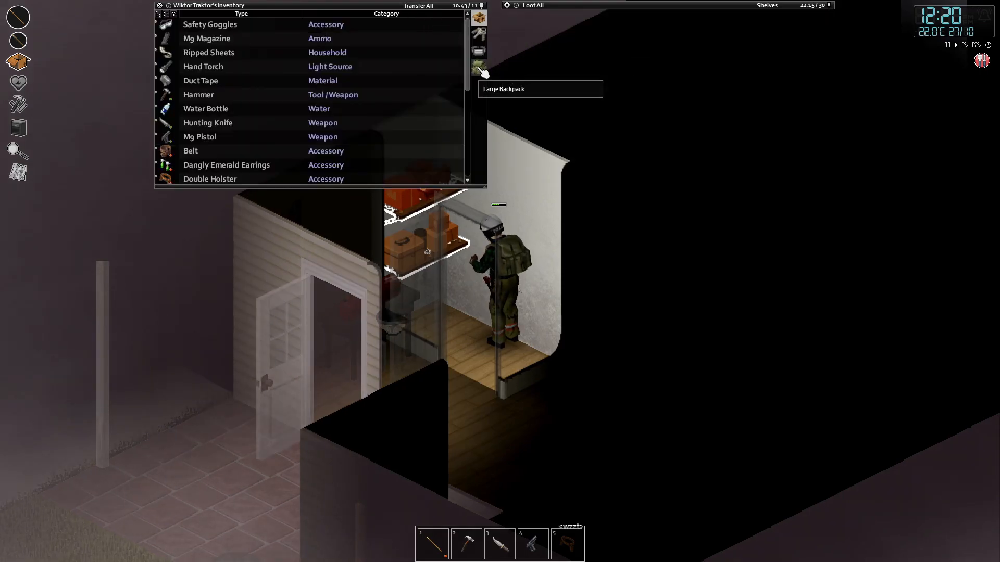
pyautogui.click(478, 68)
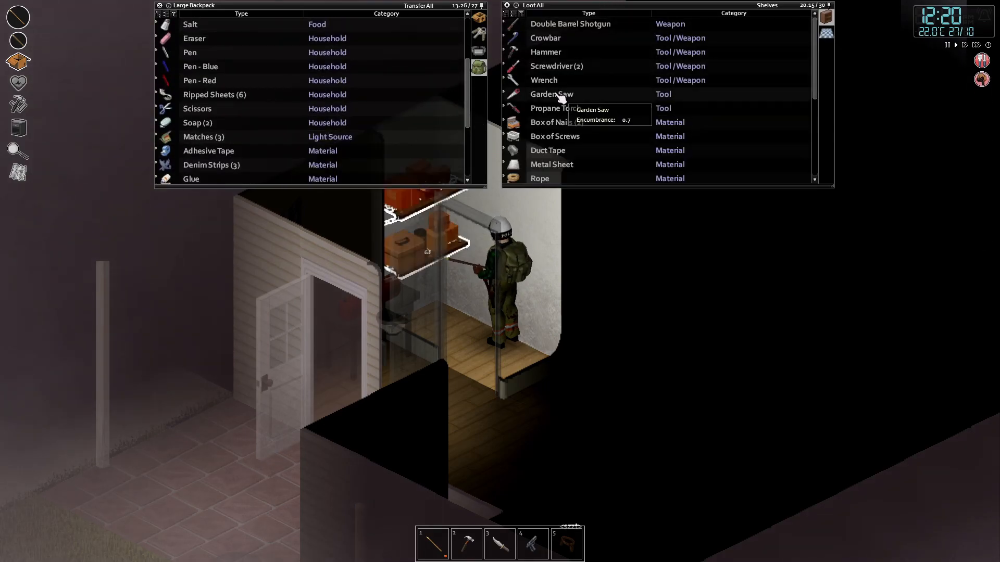
pyautogui.scroll(-3)
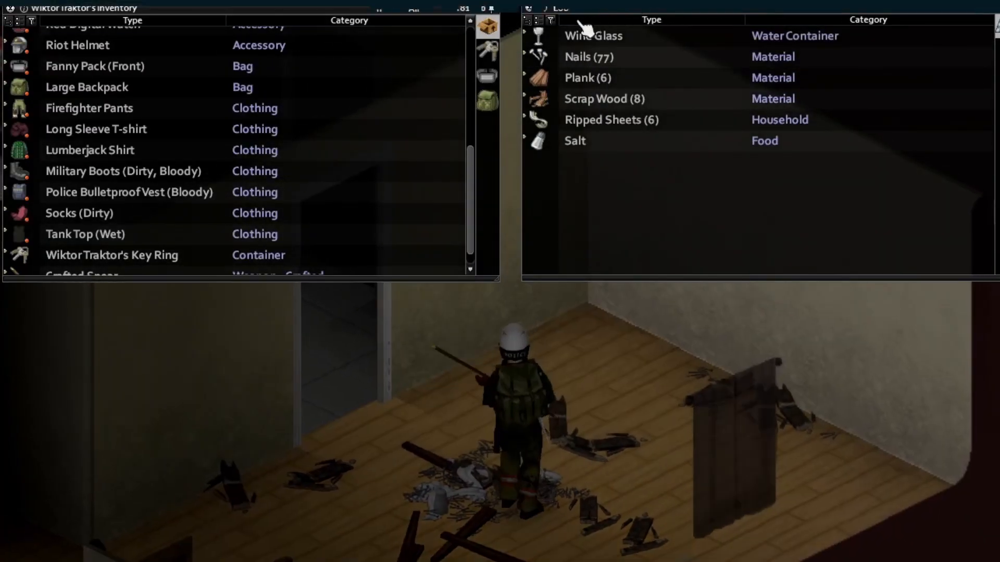
# Use Grab one on Plank (6) in the Floor loot window.
pyautogui.rightClick(587, 77)
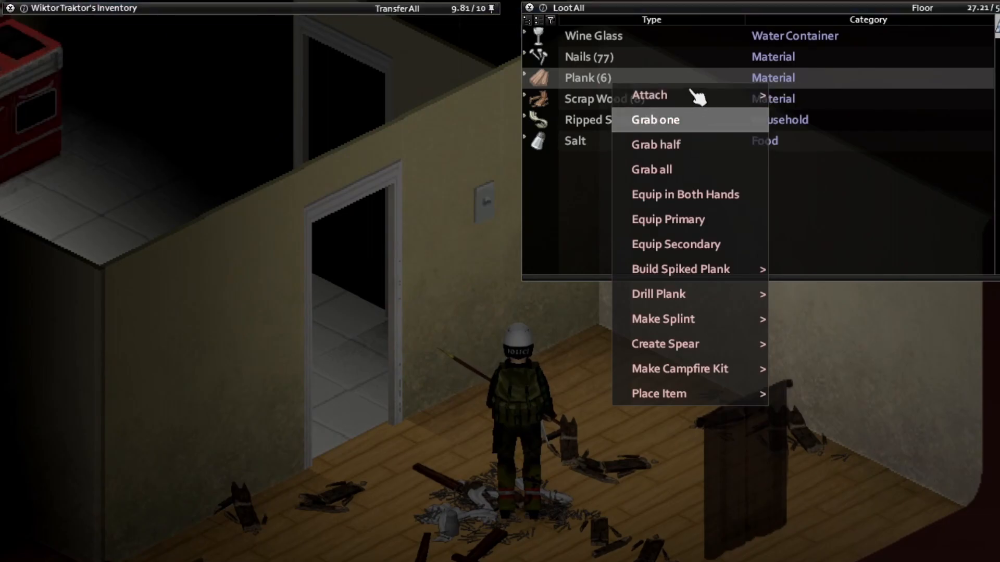
pyautogui.click(655, 120)
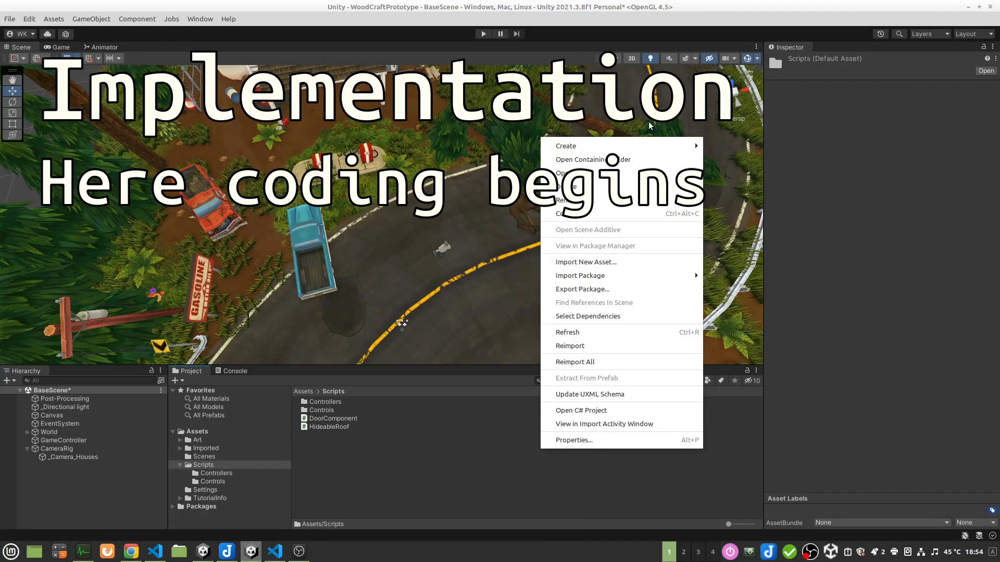
# Open the C# project and add a public Vector3 bounds field to PhysicalItem.
pyautogui.click(565, 145)
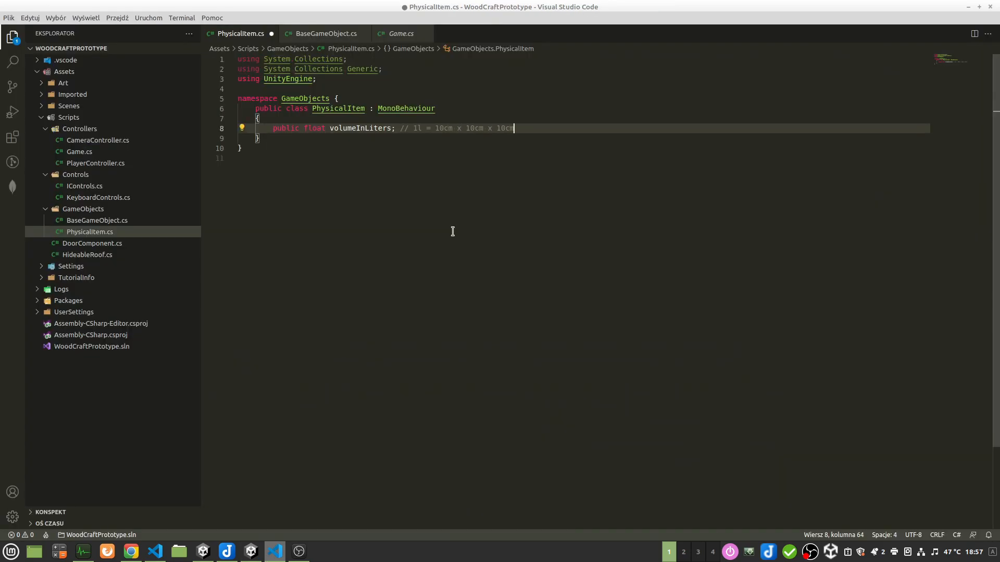
pyautogui.write('public Vector3 bou')
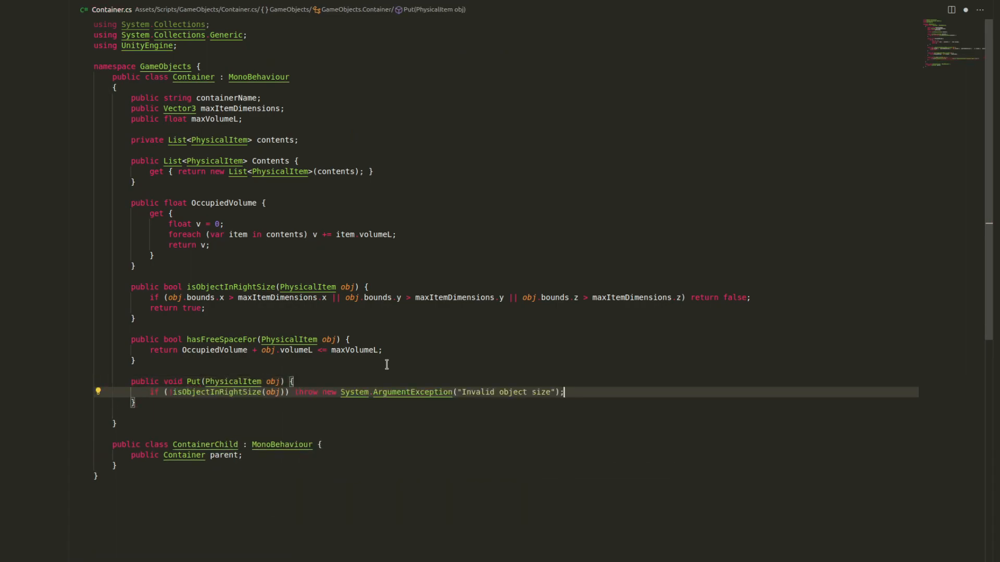
# Add Put() throws for insufficient free space and items already in contents.
pyautogui.write('if (!hasFreeSpaceFor(obj)) throw new System.ArgumentException("Invalid object size");')
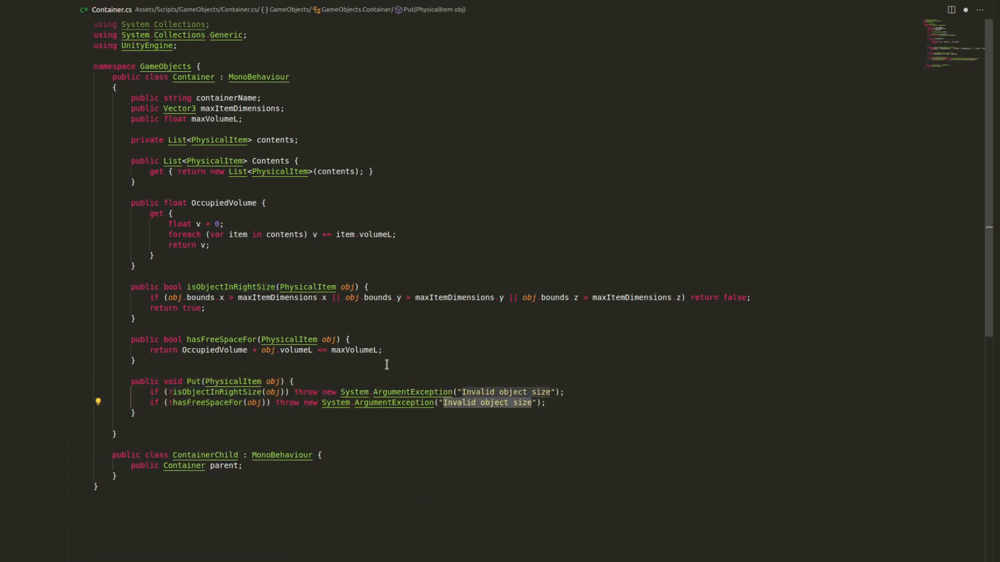
pyautogui.write('No enought space for item')
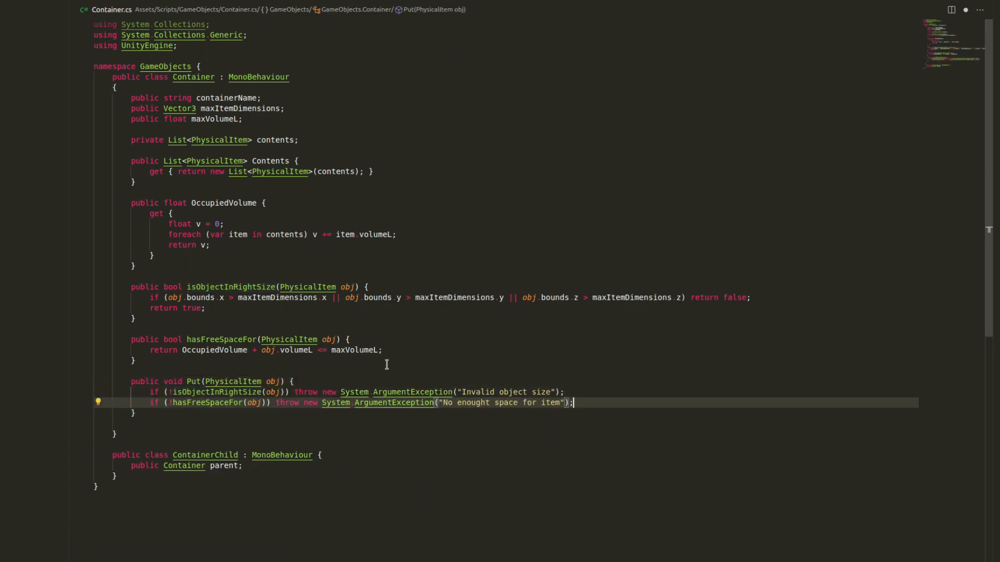
pyautogui.write('if (contents.Contains(obj)) throw new System.ArgumentException("Item already in container");')
pyautogui.write('if (obj.GetComponent<ContainerChild>(')
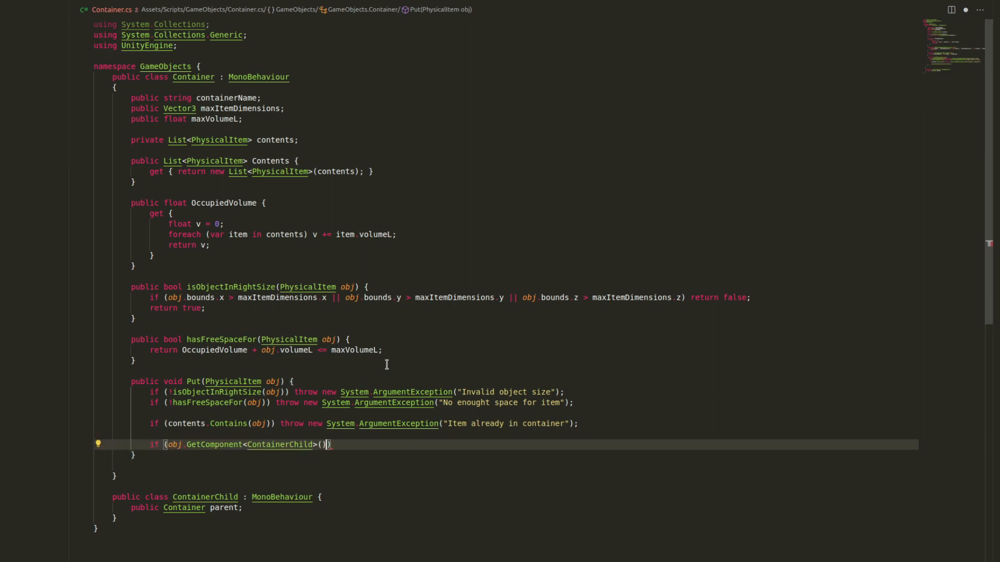
pyautogui.write('throw new System.ArgumentException("Item ");')
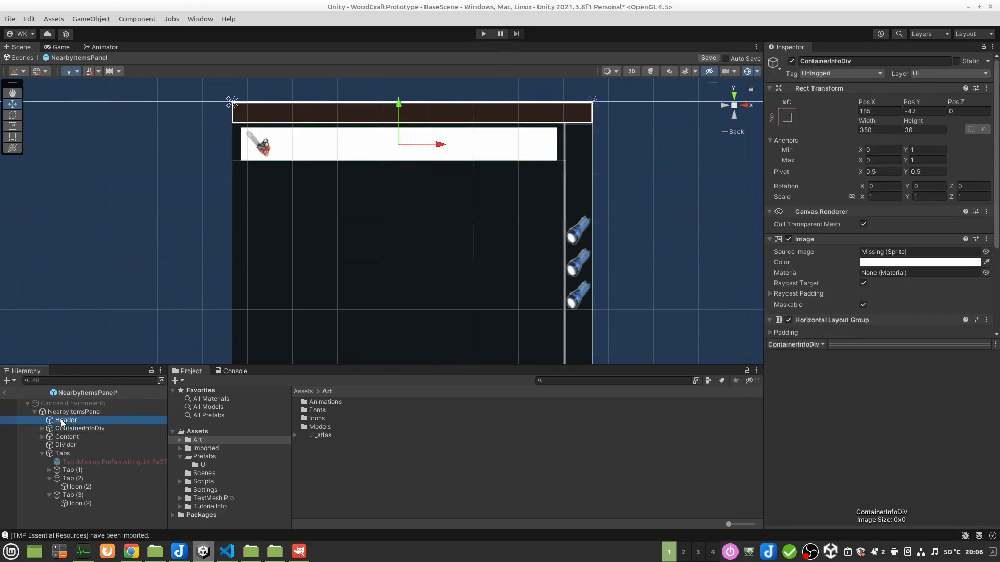
# Select the Header object in the NearbyItemsPanel prefab's Hierarchy.
pyautogui.click(993, 251)
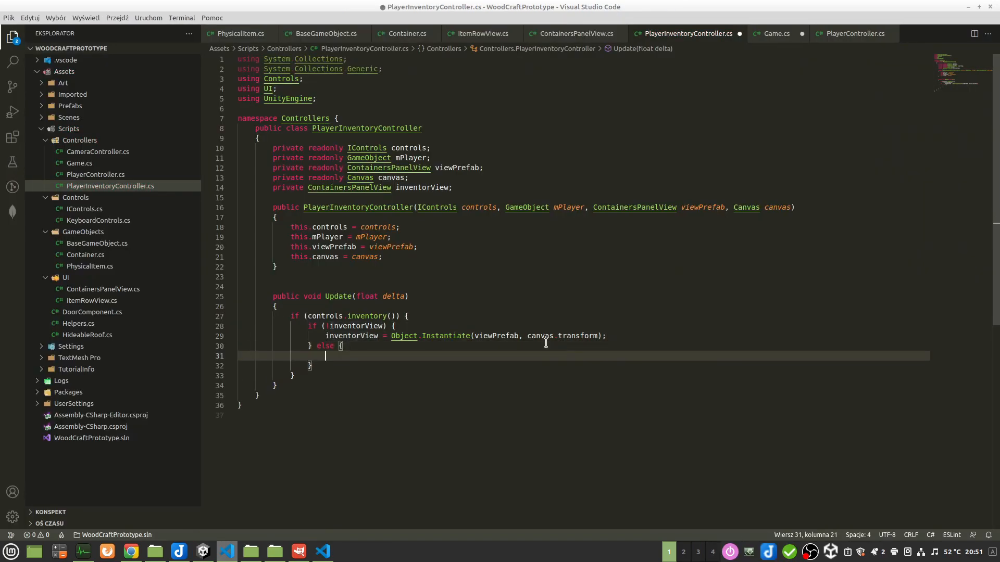
# Destroy inventoryView when the inventory closes, and begin CheckForItem's raycast in Game.cs.
pyautogui.write('Object.Destroy(inventorView')
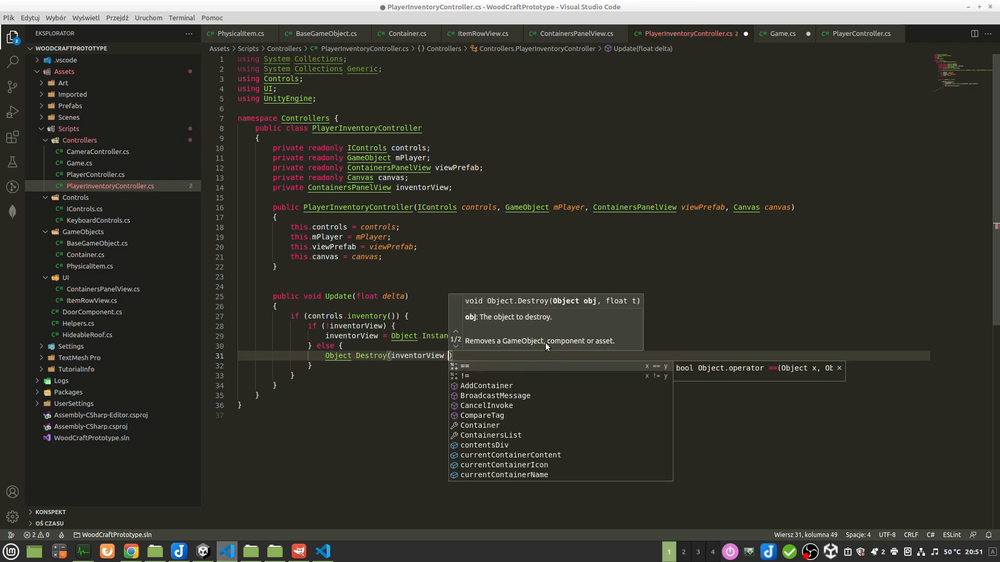
pyautogui.write('// @todo maybe better')
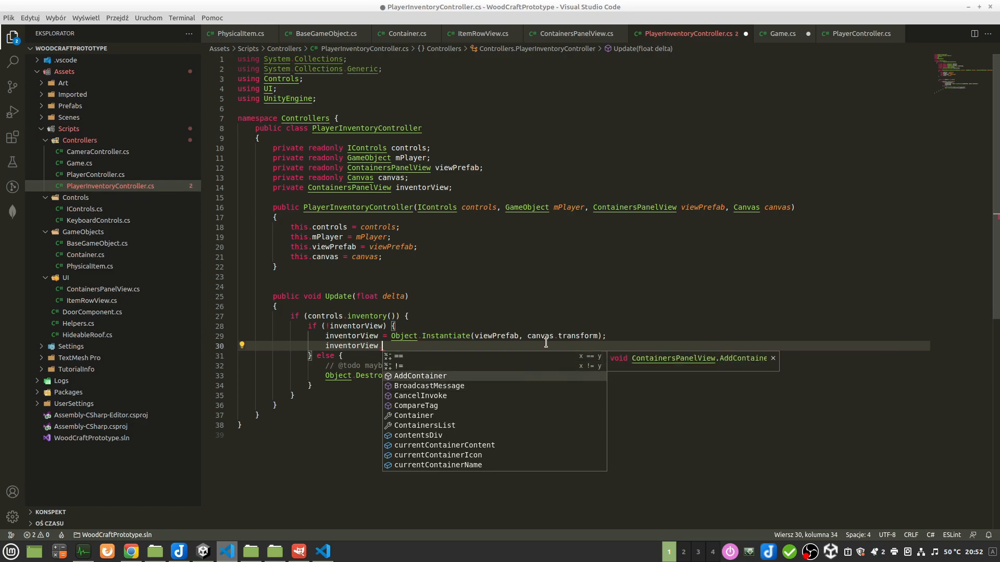
pyautogui.write('mPlayer get')
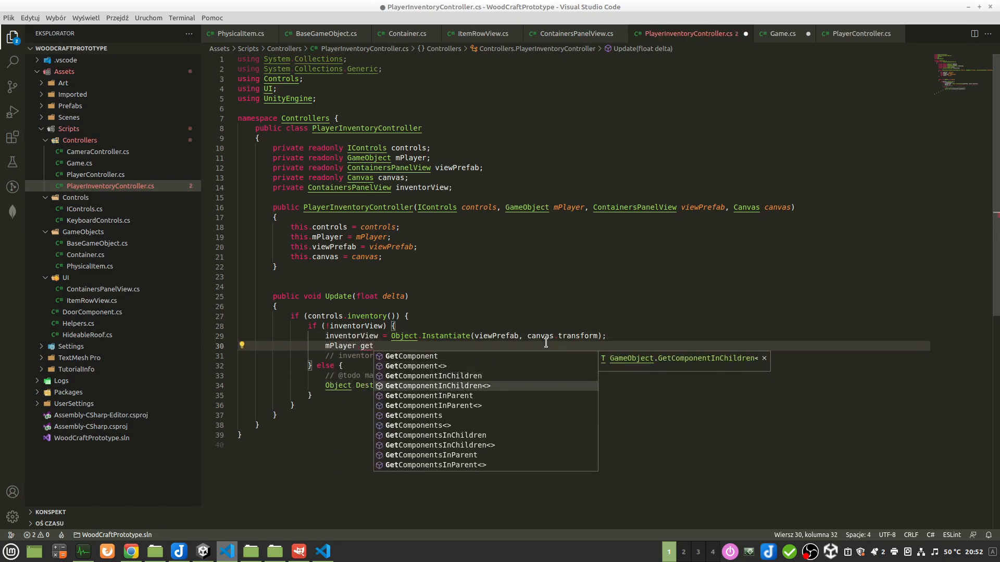
pyautogui.click(776, 33)
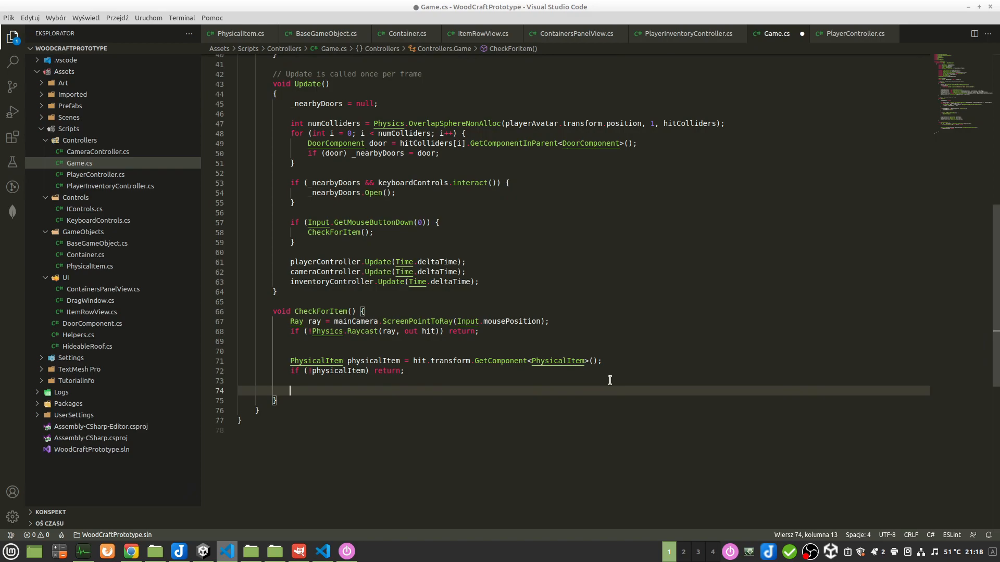
pyautogui.write('if (ph')
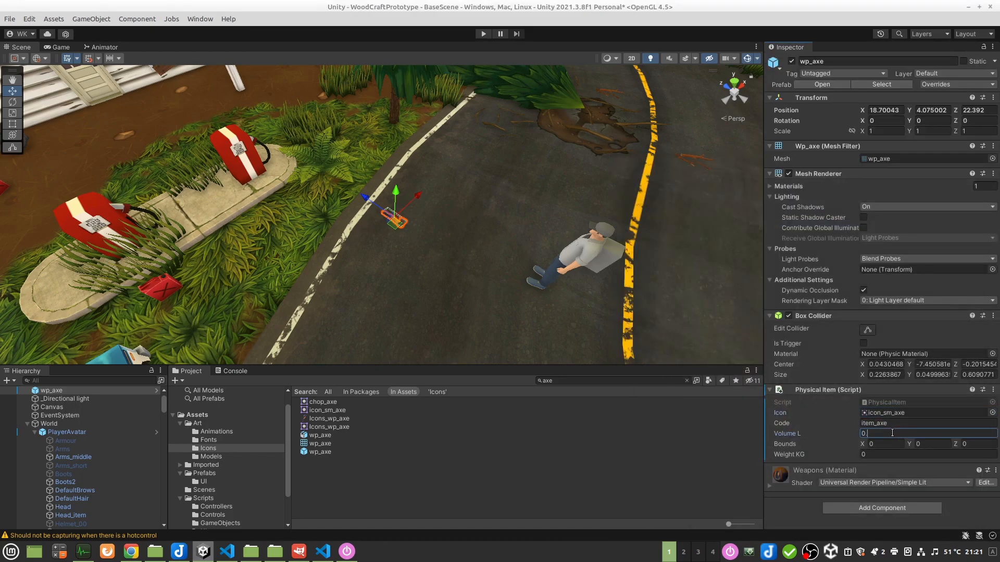
# Edit the wp_axe Physical Item's Volume L value, then run the game.
pyautogui.click(483, 34)
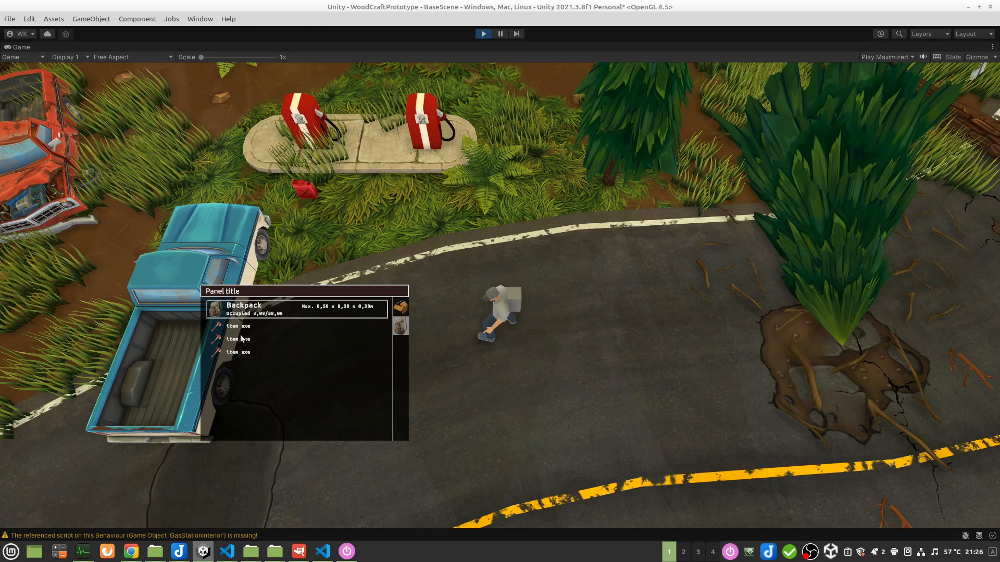
pyautogui.click(320, 551)
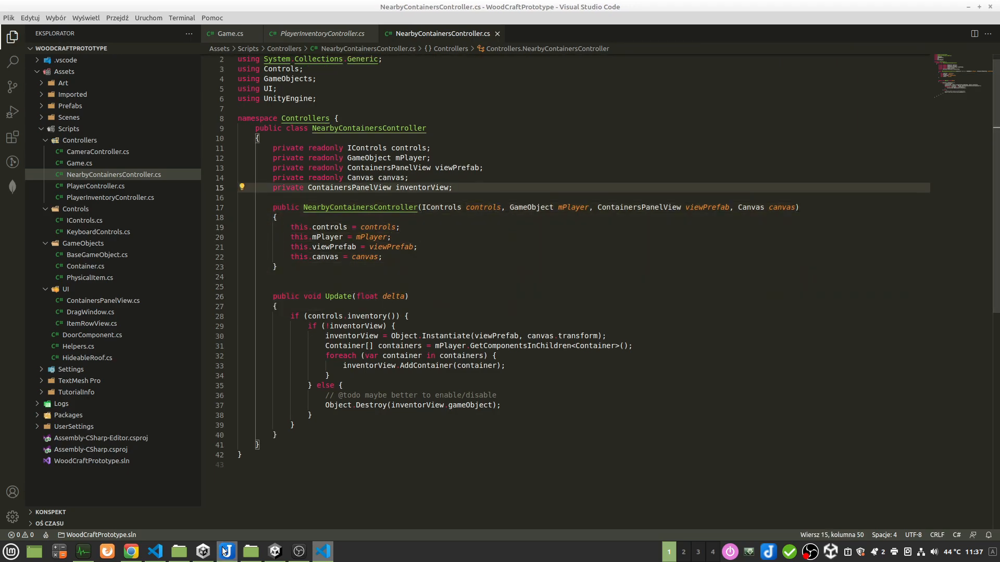
# Check KeyboardControls, then add loopCounter reset and UpdateContainersList() to NearbyContainersController.
pyautogui.click(274, 552)
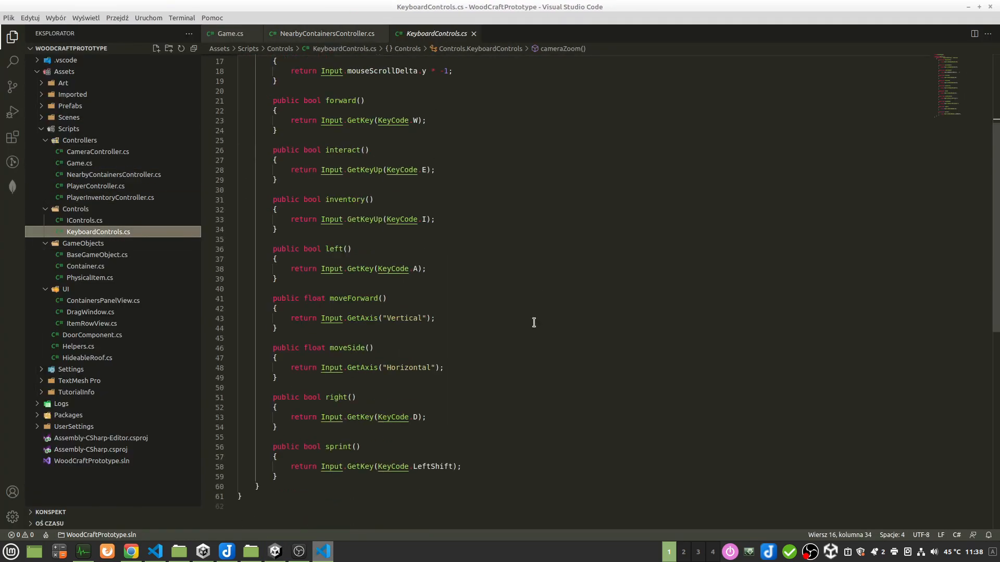
pyautogui.click(326, 33)
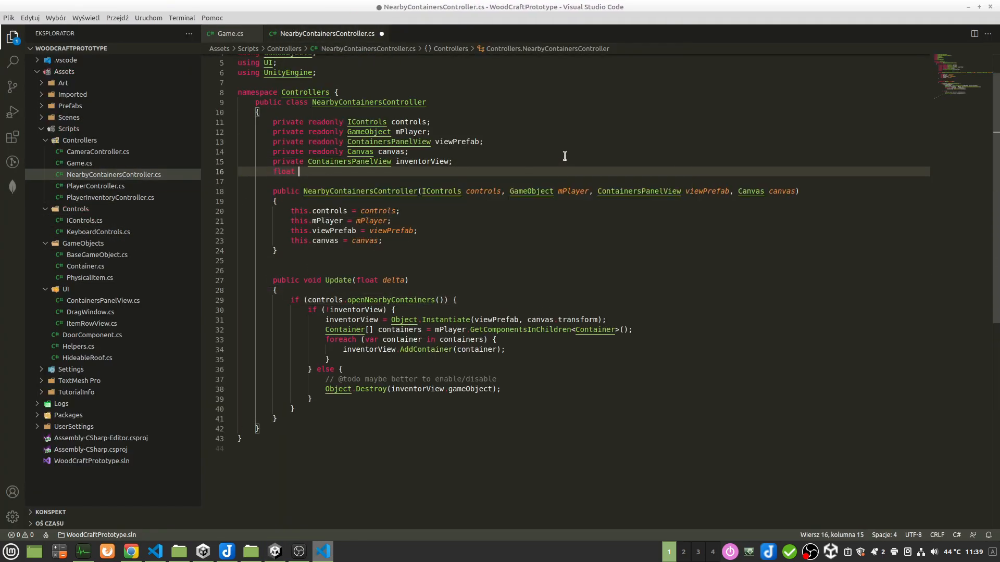
pyautogui.write('loopCounter = 0;')
pyautogui.write('loopCounter += delta;')
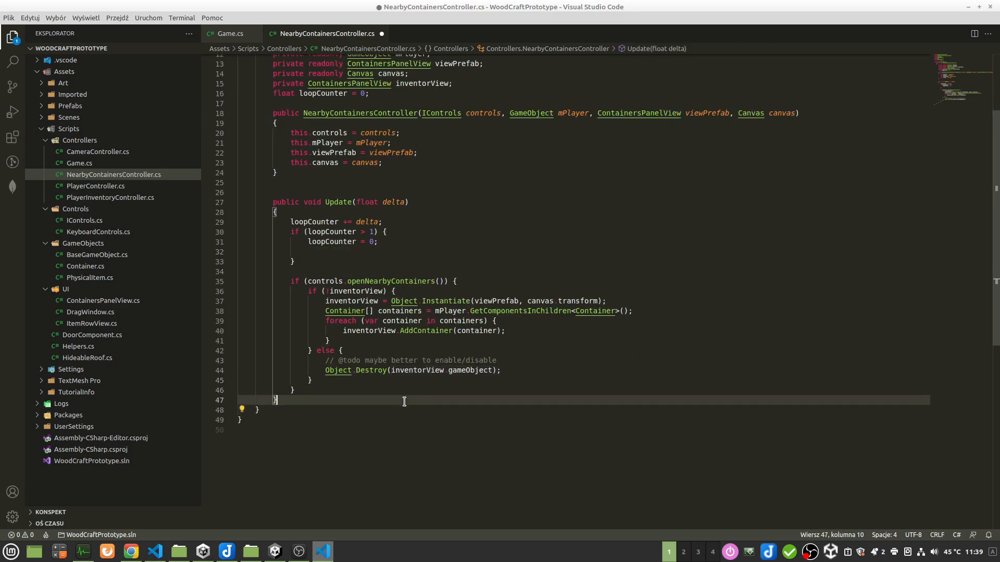
pyautogui.write('public void UpdateContainersList() {}')
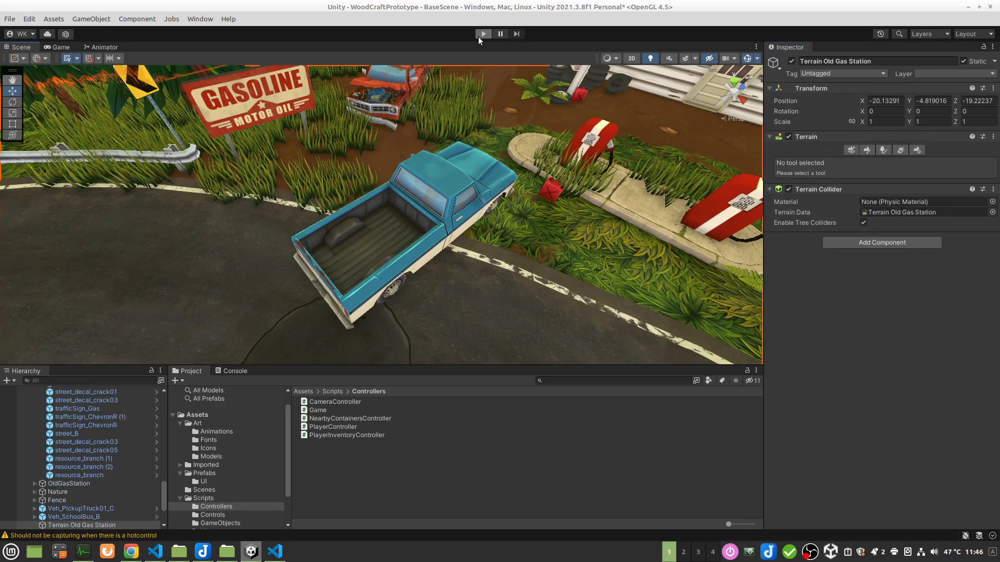
# Select PlayerAvatar to show its Human (Script) component in the Inspector.
pyautogui.click(483, 34)
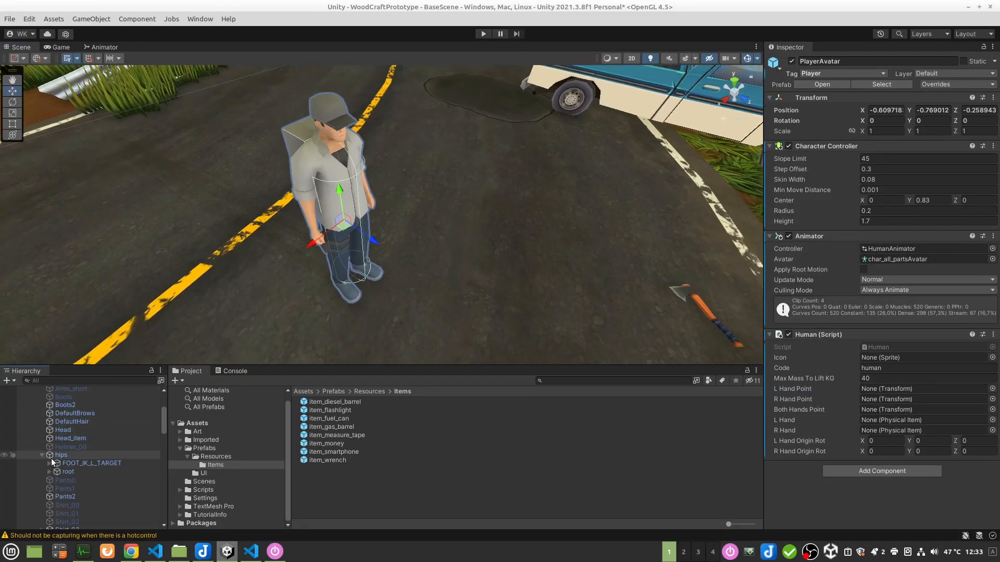
# Expand the hips bone hierarchy and pick the hand_r bone for a hand point.
pyautogui.click(79, 457)
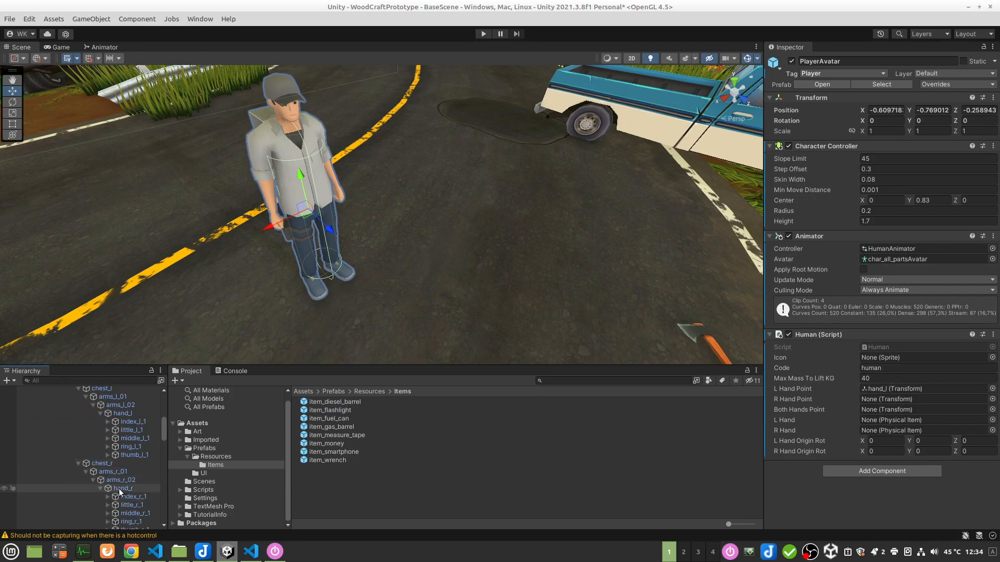
pyautogui.click(93, 505)
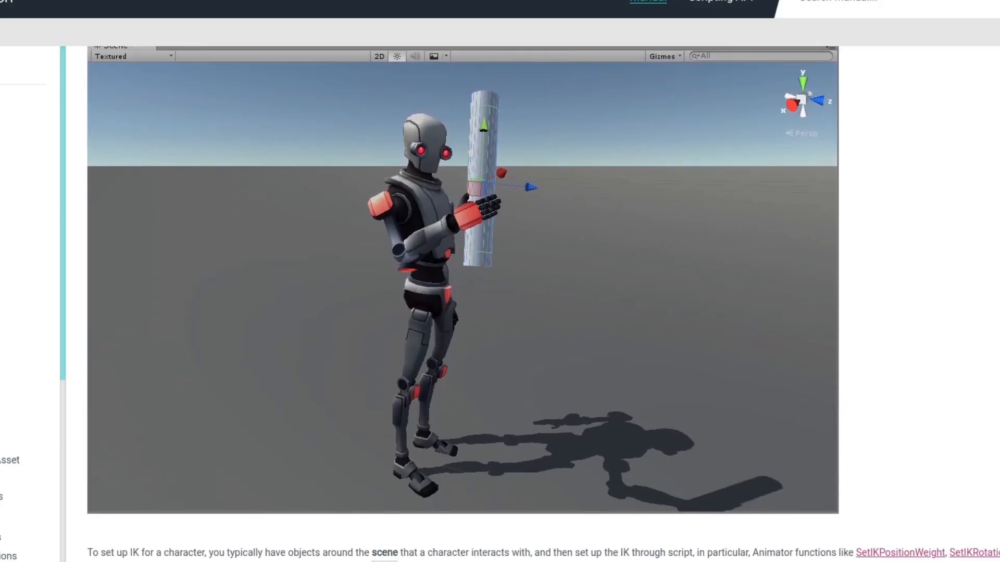
# Scroll through the Unity Manual IK page showing the robot gripping a cylinder.
pyautogui.scroll(-3)
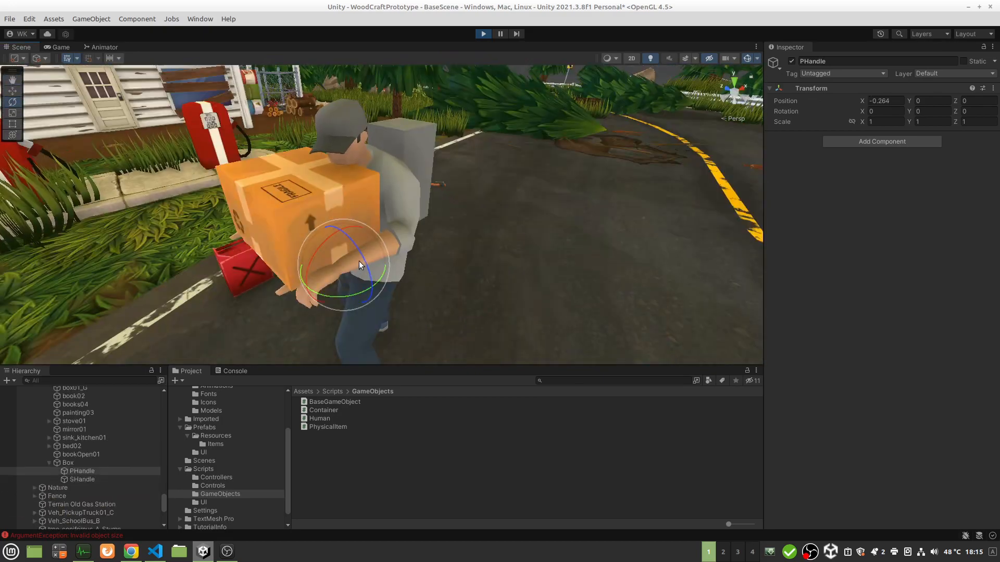
# Rotate the Box's PHandle in Play mode until Rotation Z reads 82.709.
pyautogui.moveTo(361, 264); pyautogui.dragTo(347, 289)
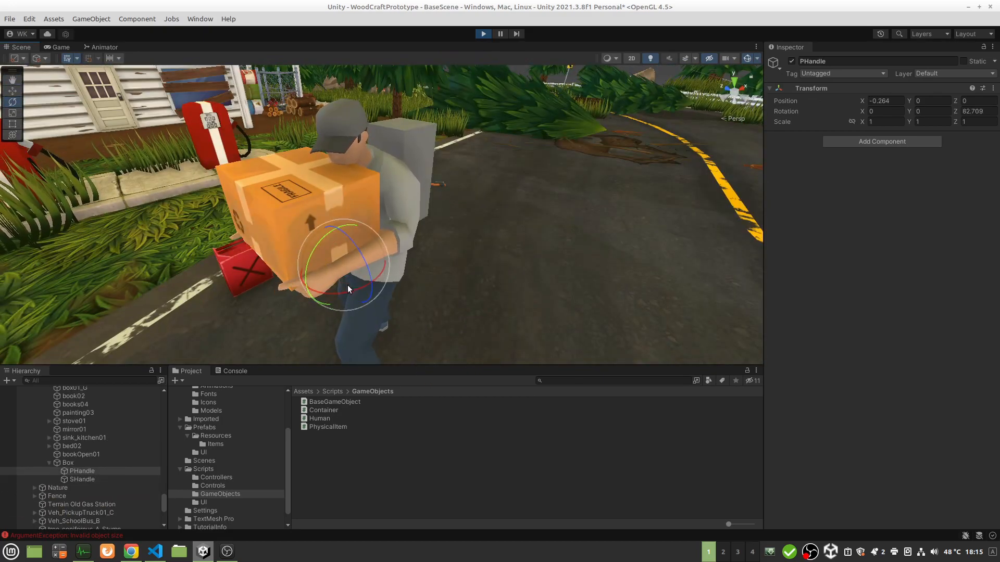
pyautogui.moveTo(347, 289); pyautogui.dragTo(580, 239)
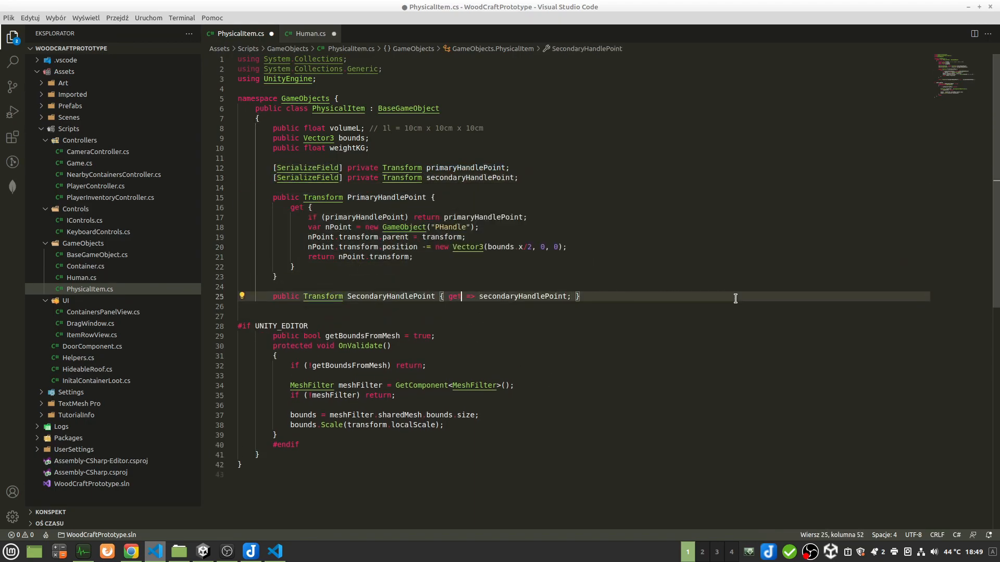
# Rewrite the SecondaryHandlePoint getter to mirror the PrimaryHandlePoint property.
pyautogui.click(203, 551)
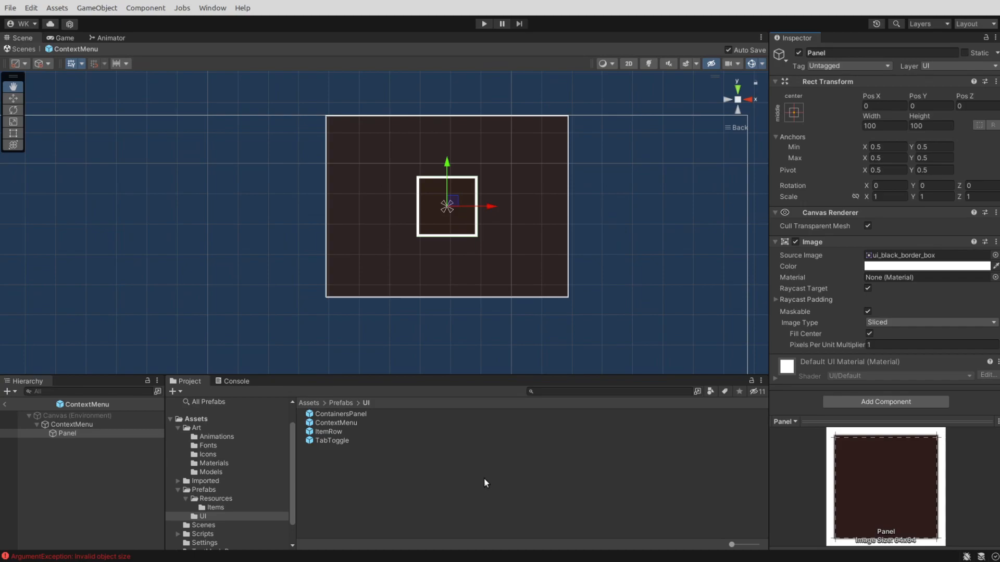
# Add a ContextBtn with TMP text to the Panel and set its height to 20.
pyautogui.click(71, 423)
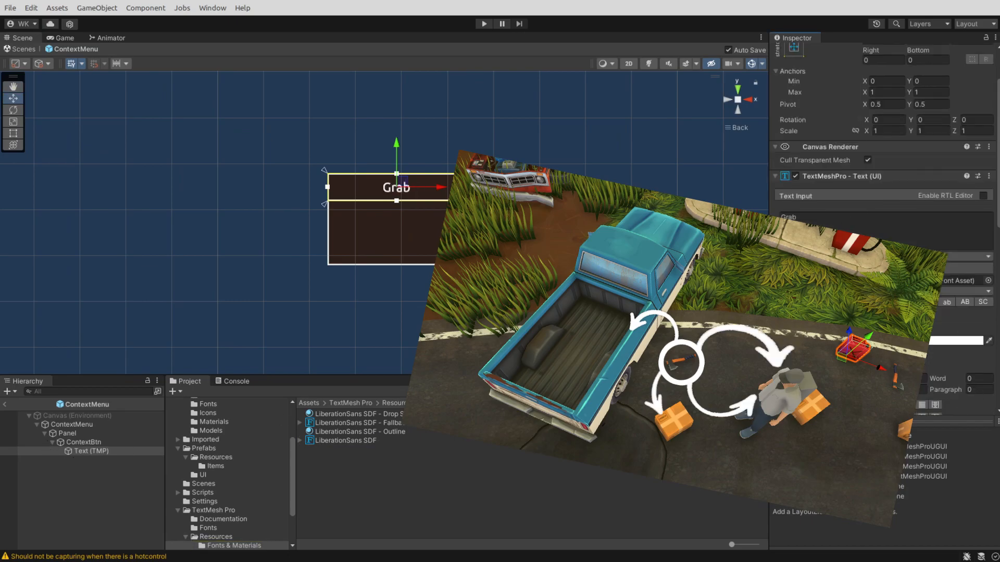
pyautogui.click(84, 442)
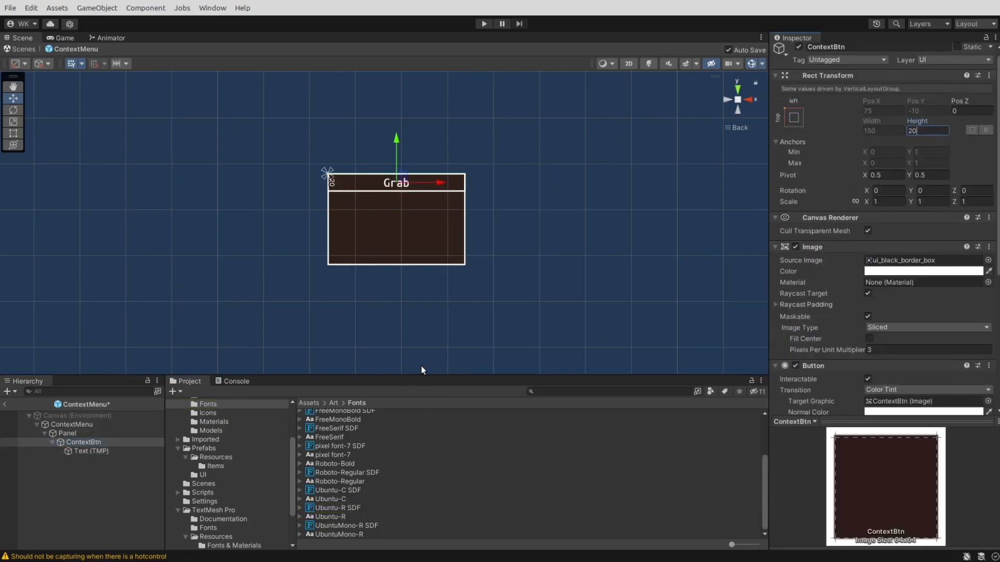
pyautogui.click(66, 433)
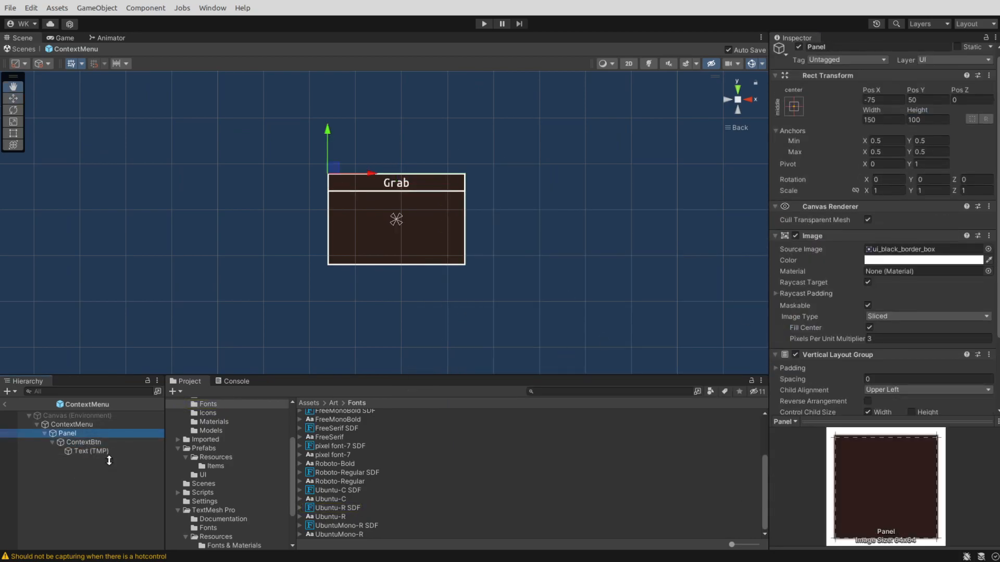
pyautogui.click(84, 442)
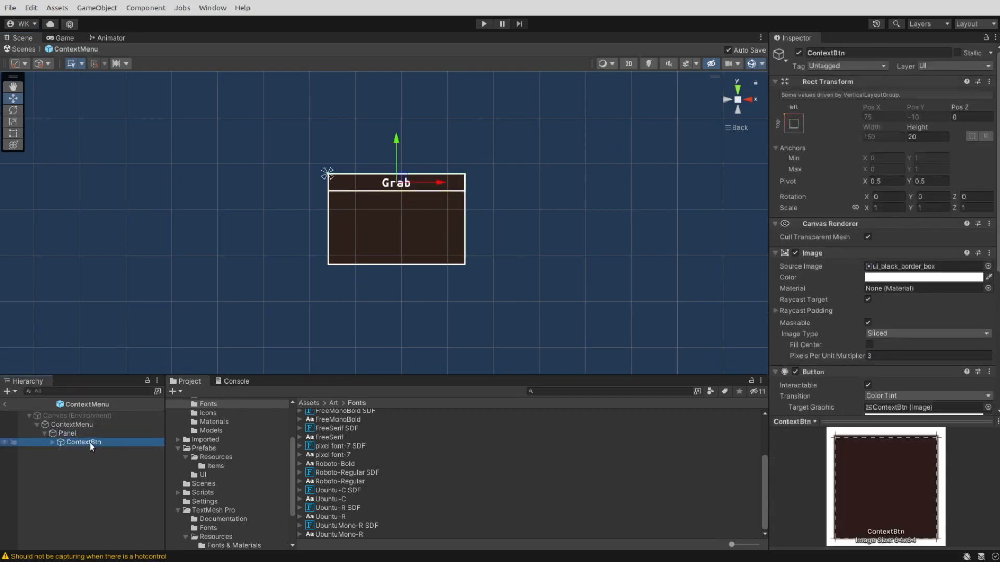
# Fit the Panel vertically to its content and create the ContextMenu.cs script.
pyautogui.click(72, 425)
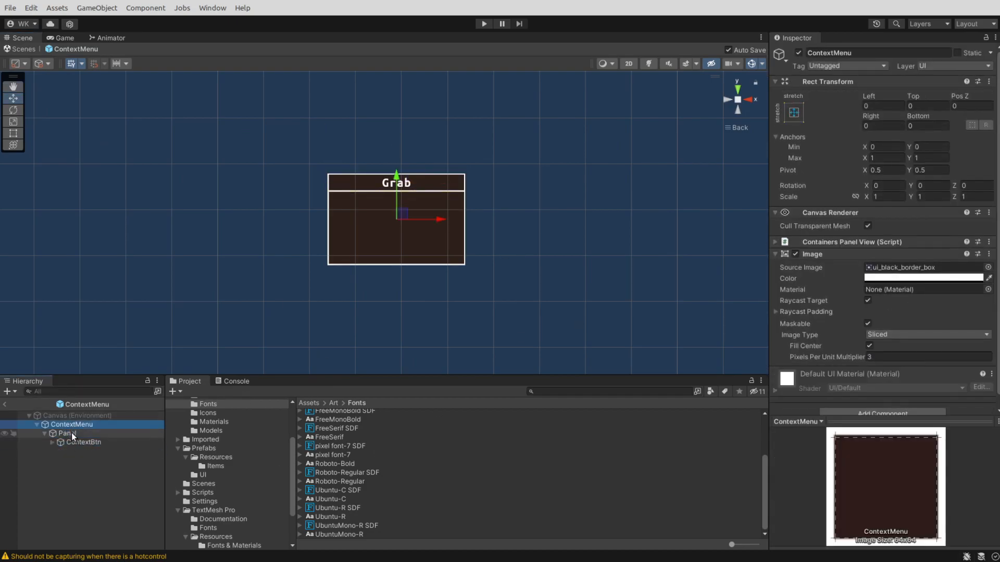
pyautogui.click(67, 432)
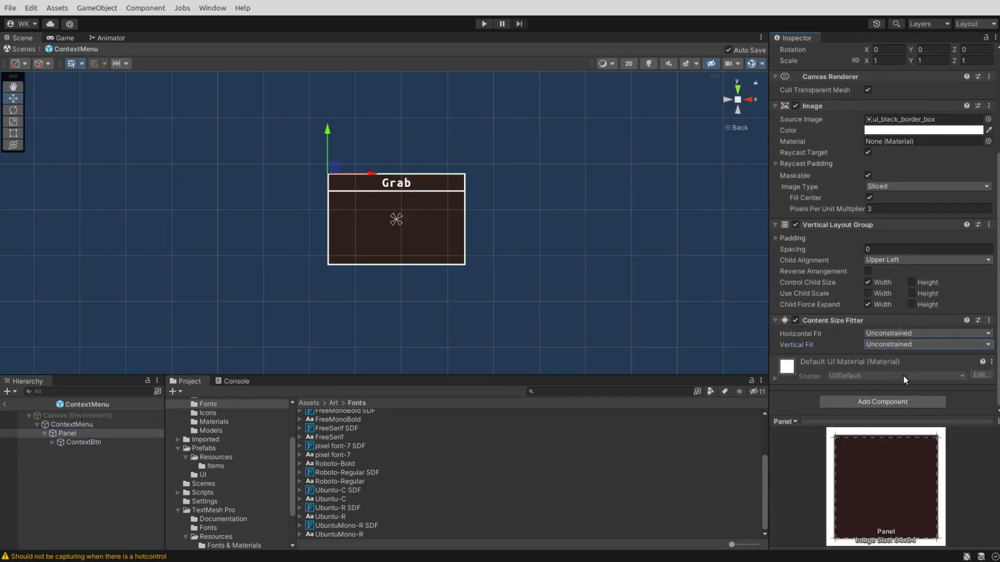
pyautogui.click(72, 424)
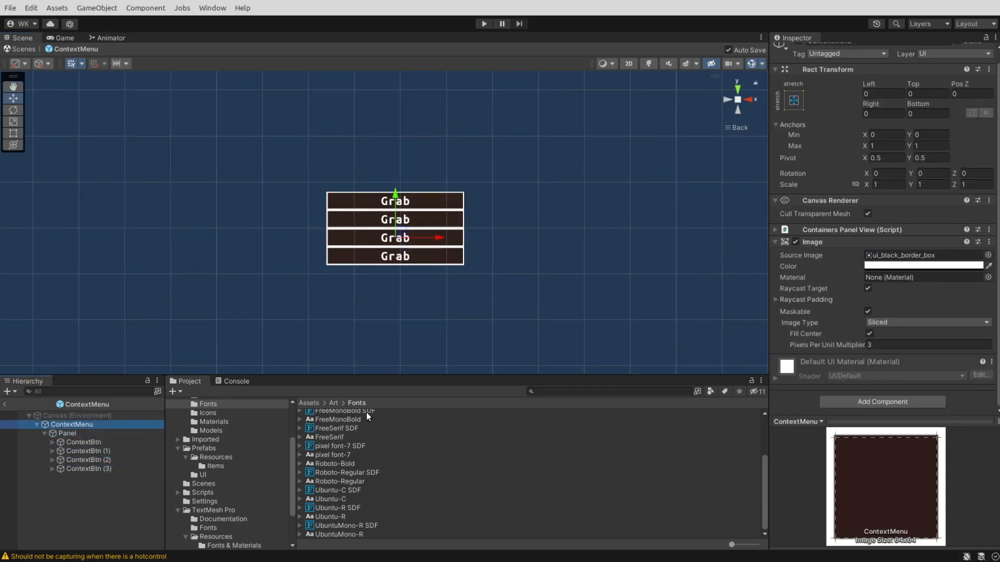
pyautogui.click(202, 492)
pyautogui.write('ContextMenu')
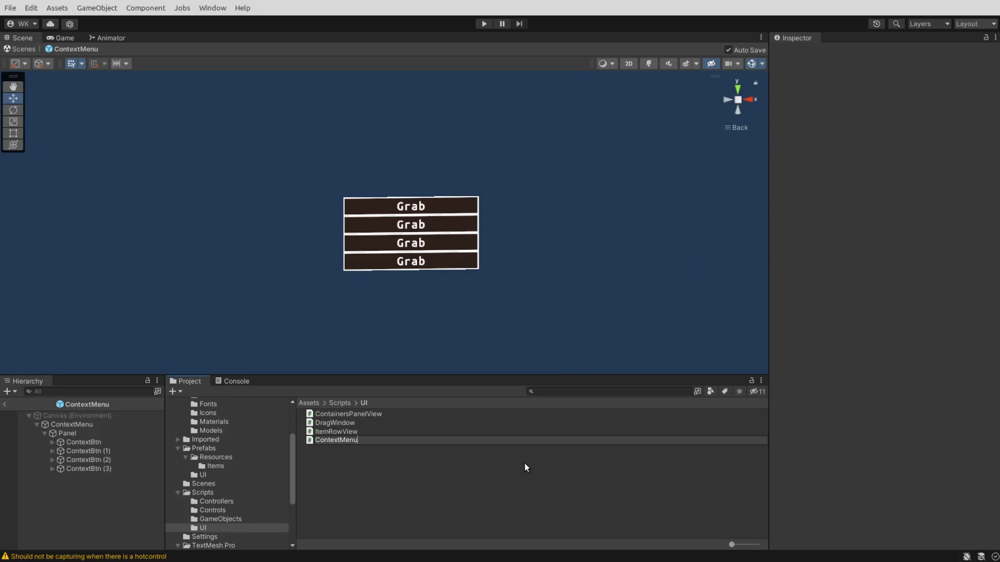
pyautogui.click(483, 24)
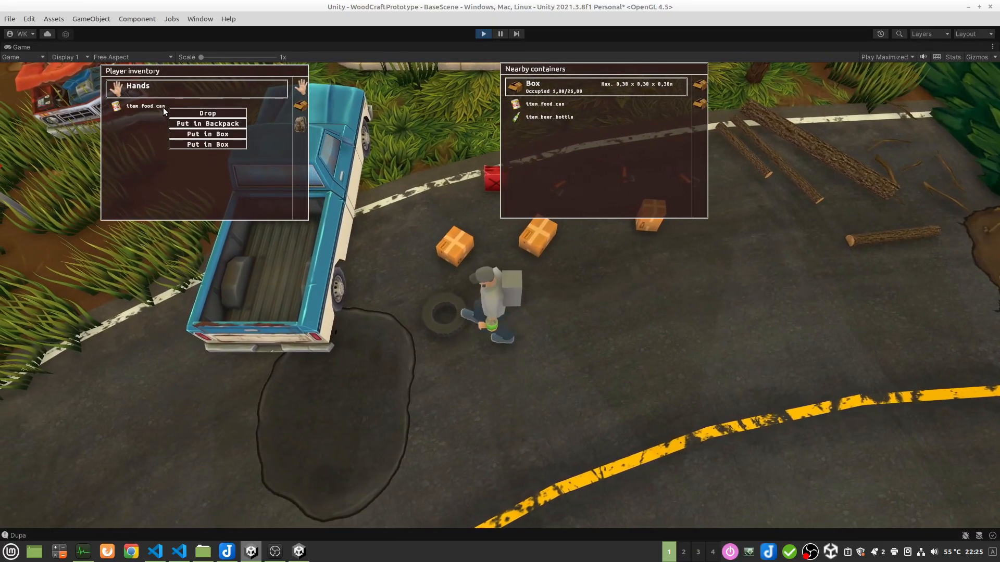
# Choose a food can action, then move the held item_axe into the Trunk.
pyautogui.click(207, 134)
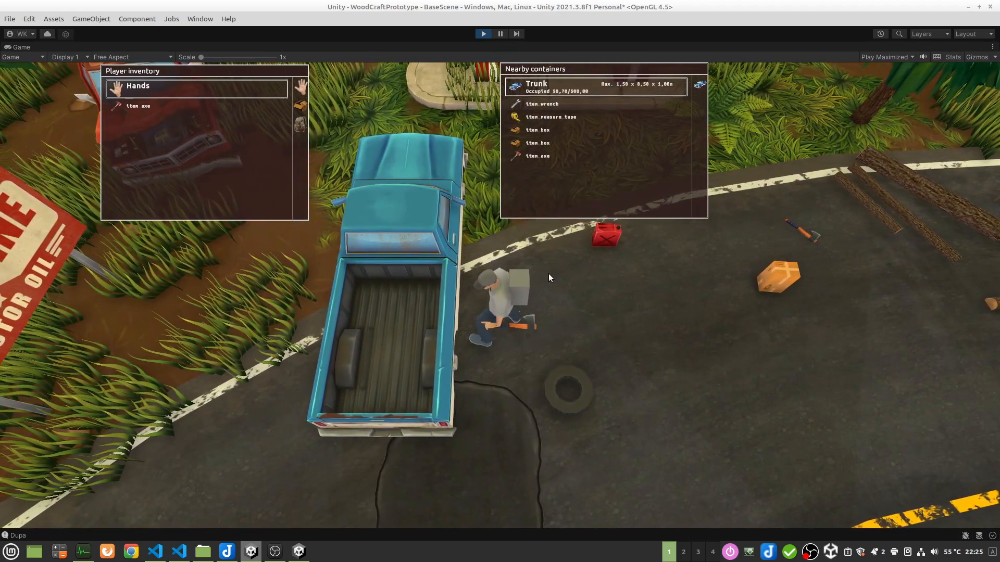
pyautogui.rightClick(137, 105)
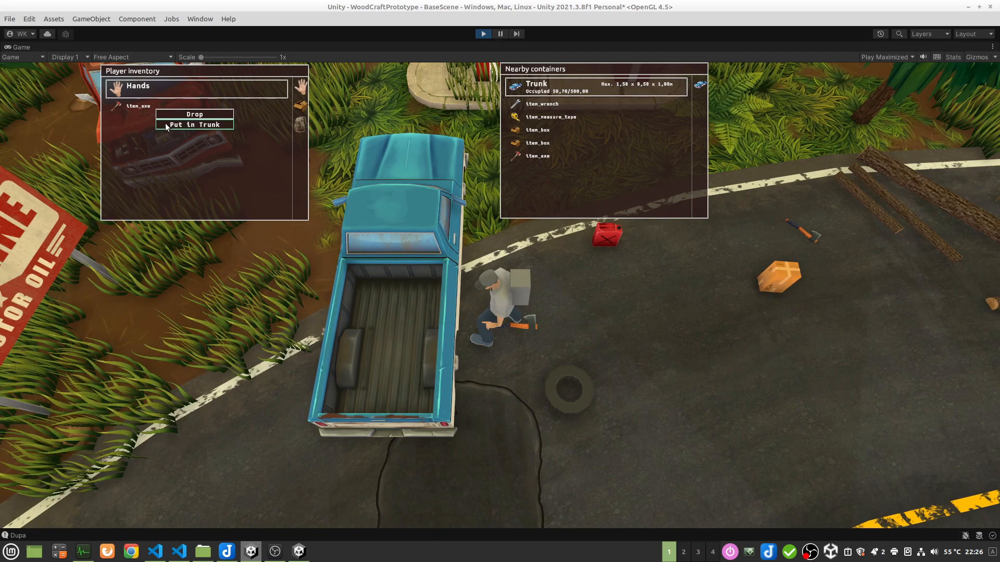
pyautogui.click(194, 124)
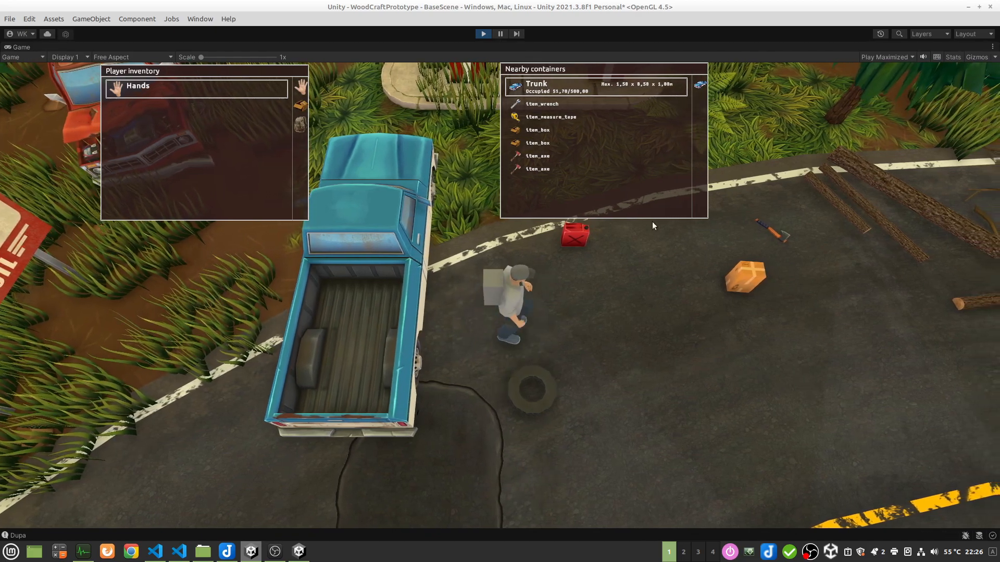